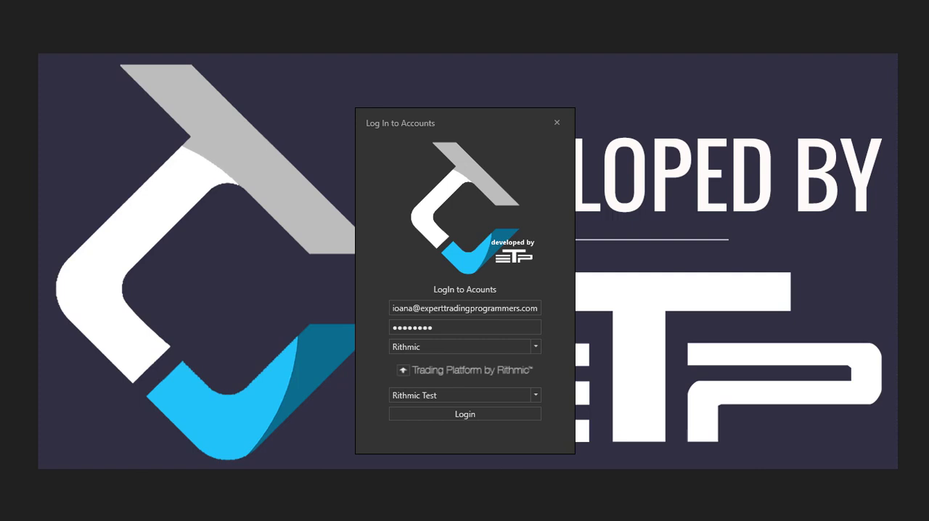
pyautogui.moveTo(500, 305)
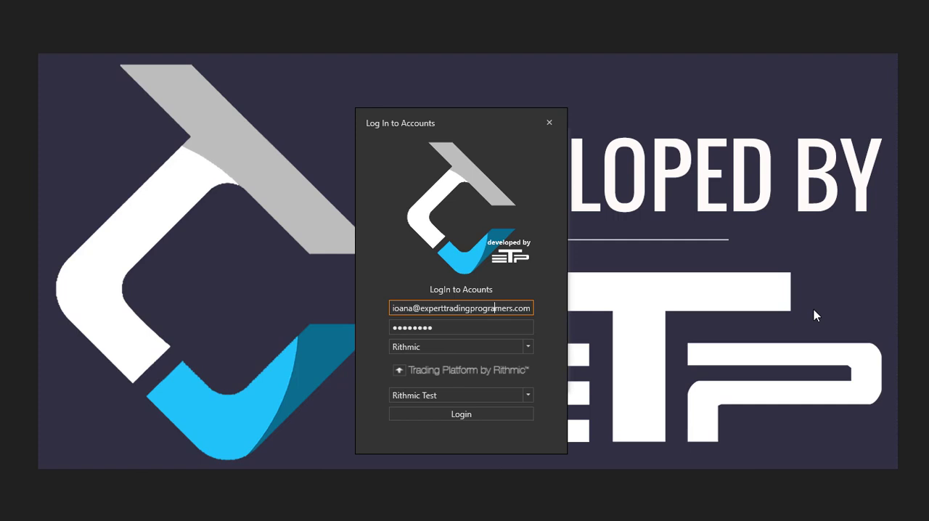
pyautogui.moveTo(795, 263)
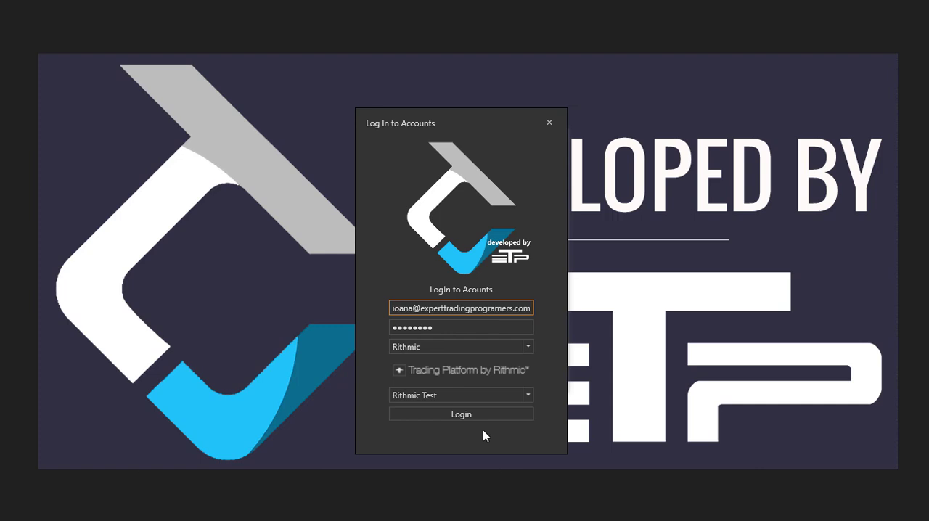
pyautogui.moveTo(488, 422)
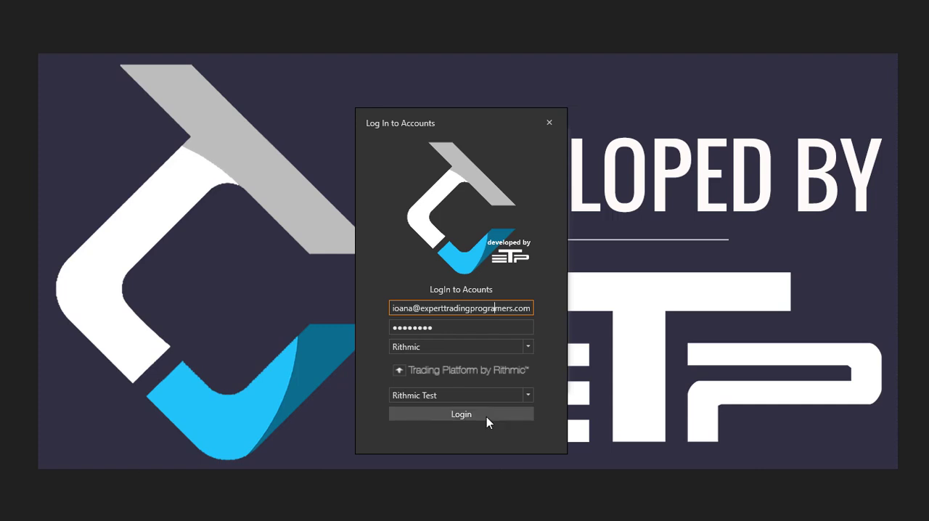
# Attempt the Rithmic login with the misspelled username until the connection-failed message appears.
pyautogui.click(461, 414)
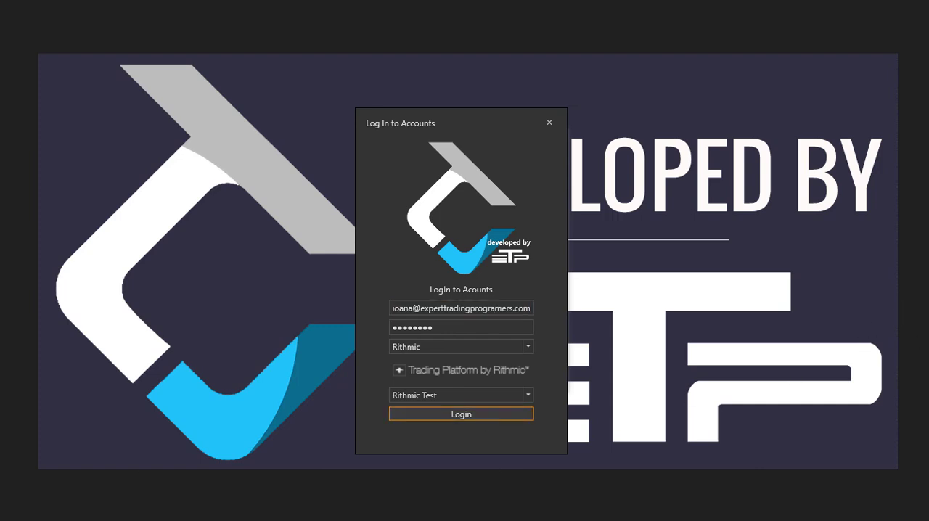
pyautogui.moveTo(771, 421)
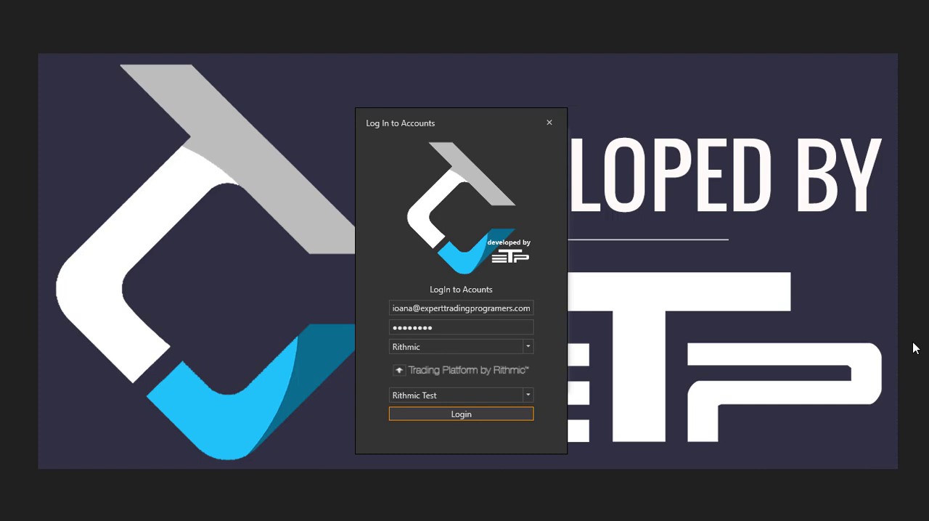
pyautogui.click(461, 414)
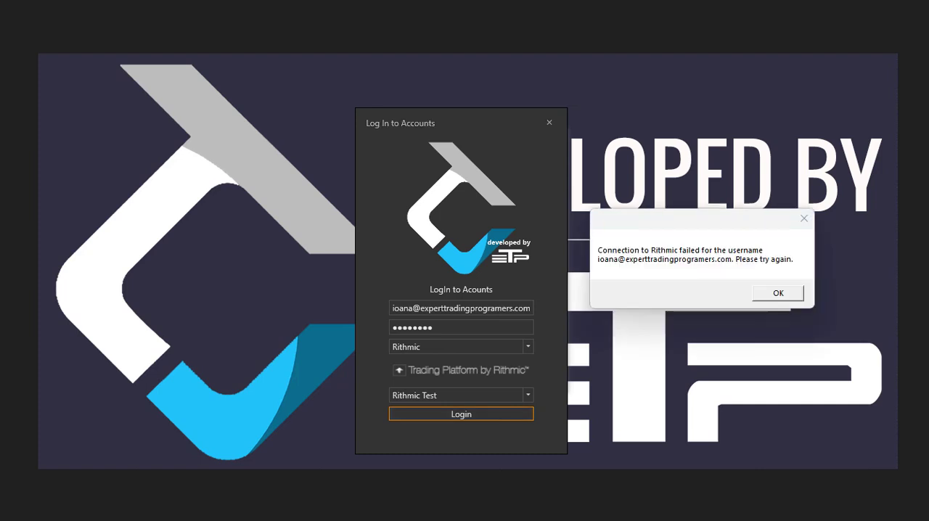